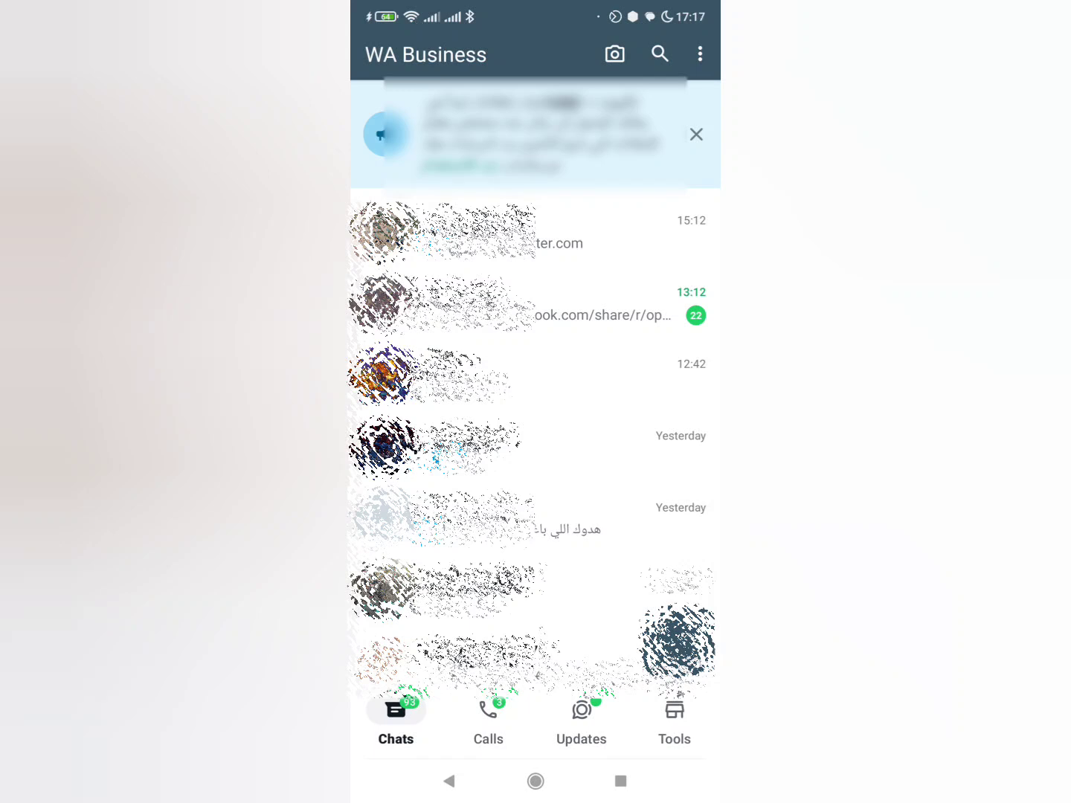
Step: Reach the Settings page from the chat list via the three-dot menu
click(661, 430)
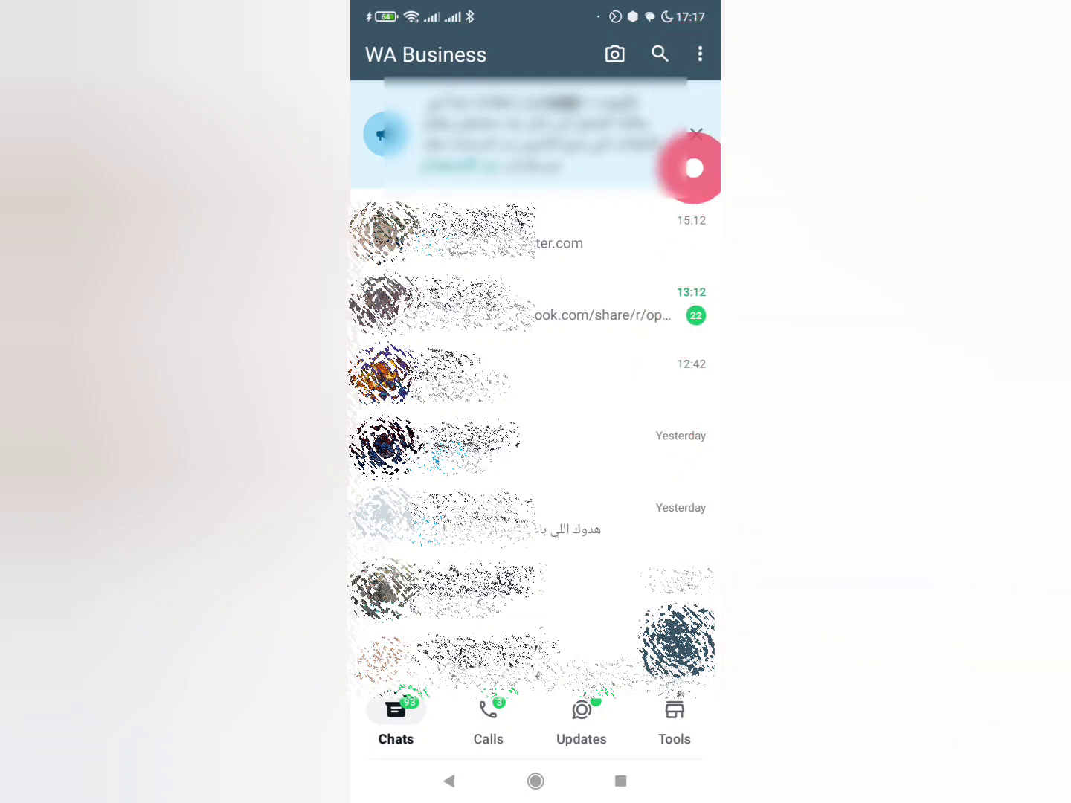
click(699, 53)
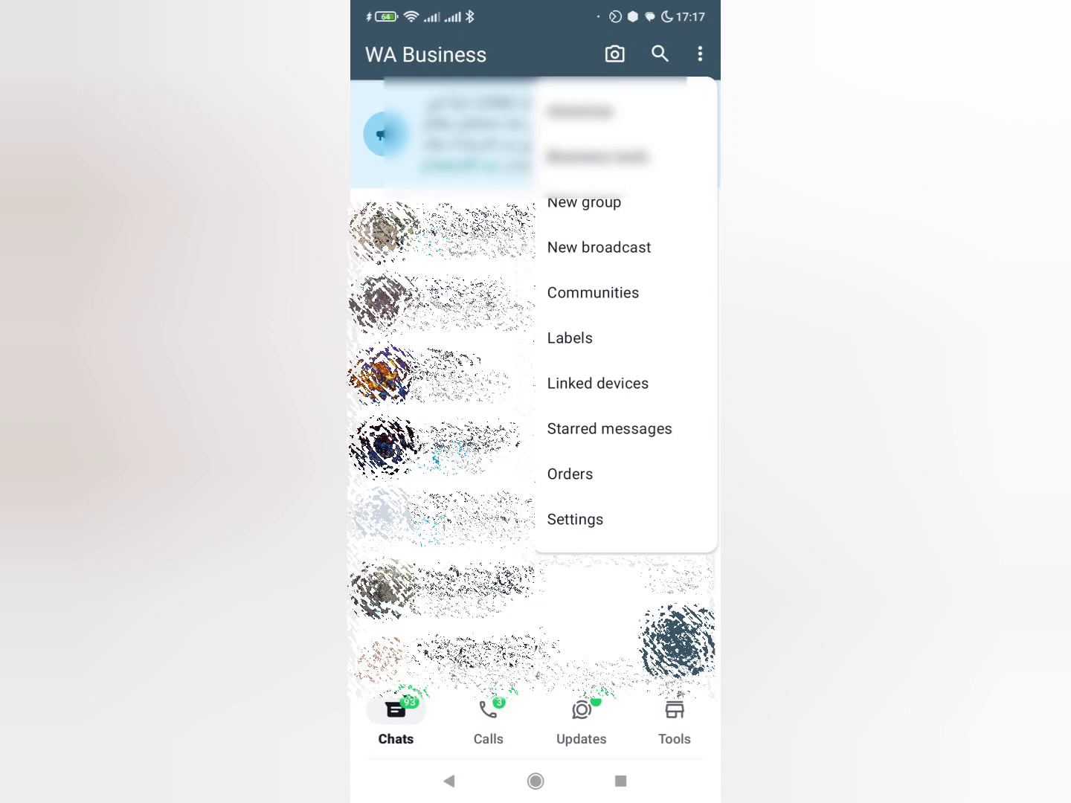
click(574, 520)
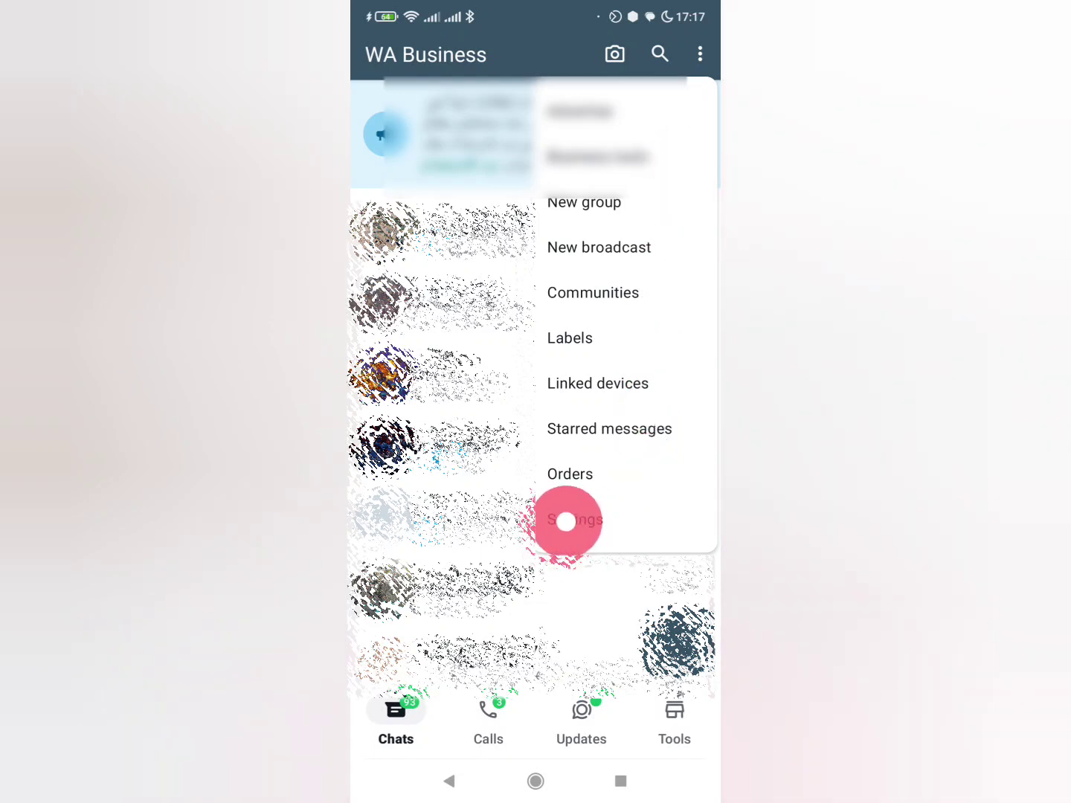
click(571, 519)
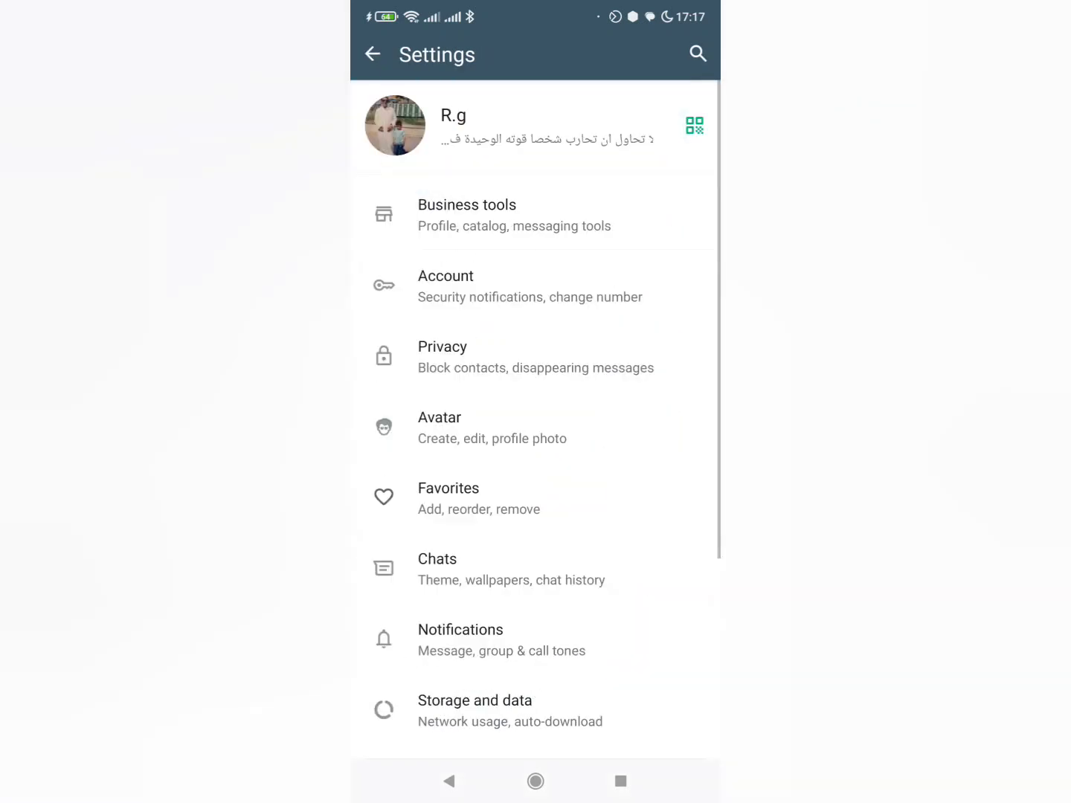
Step: Reach the Two-step verification page under Account settings
click(449, 300)
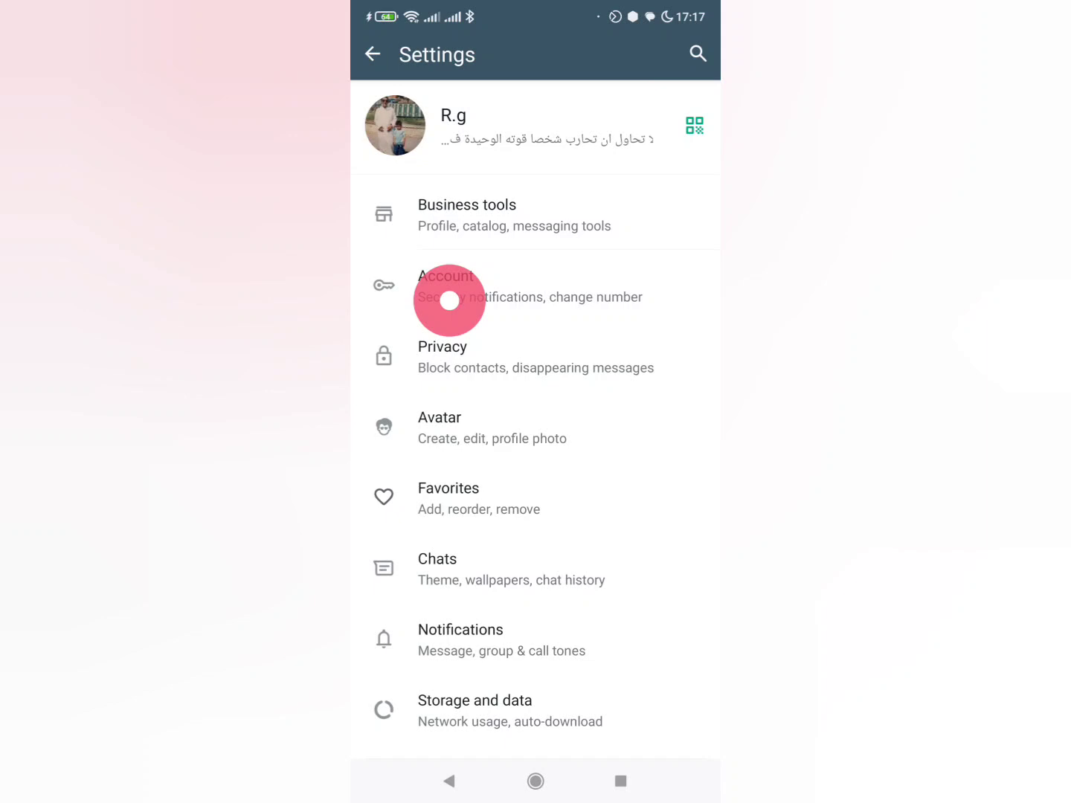
click(450, 297)
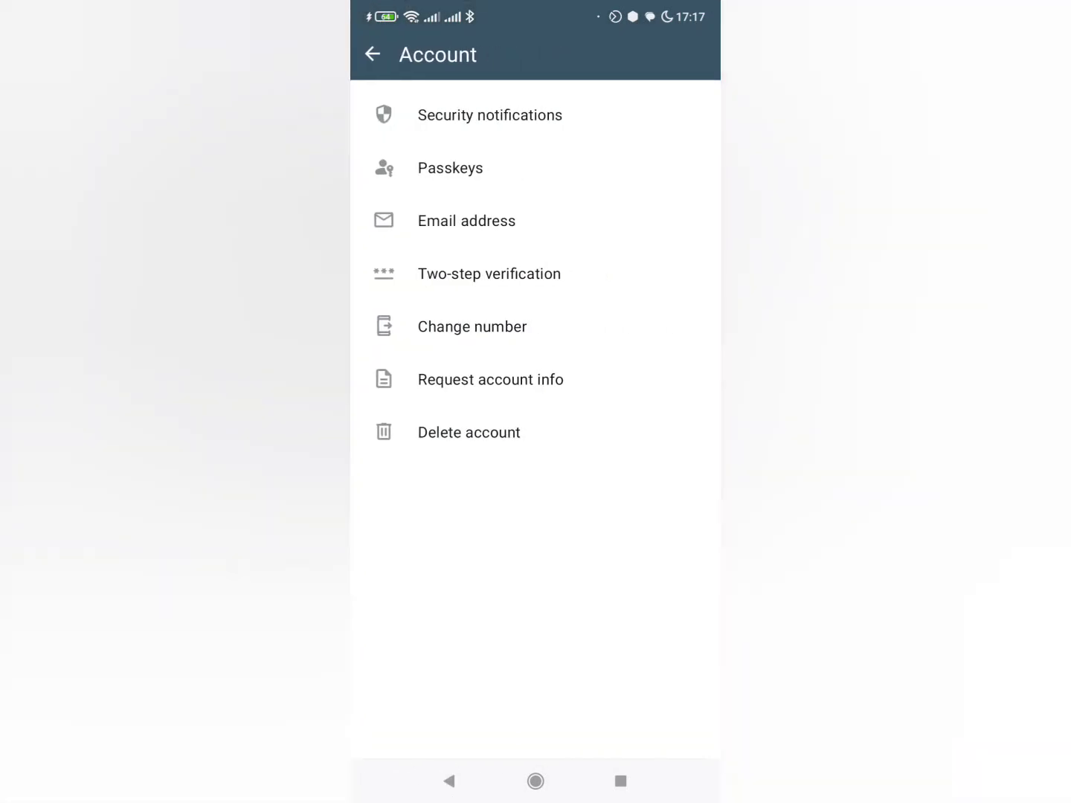
click(489, 274)
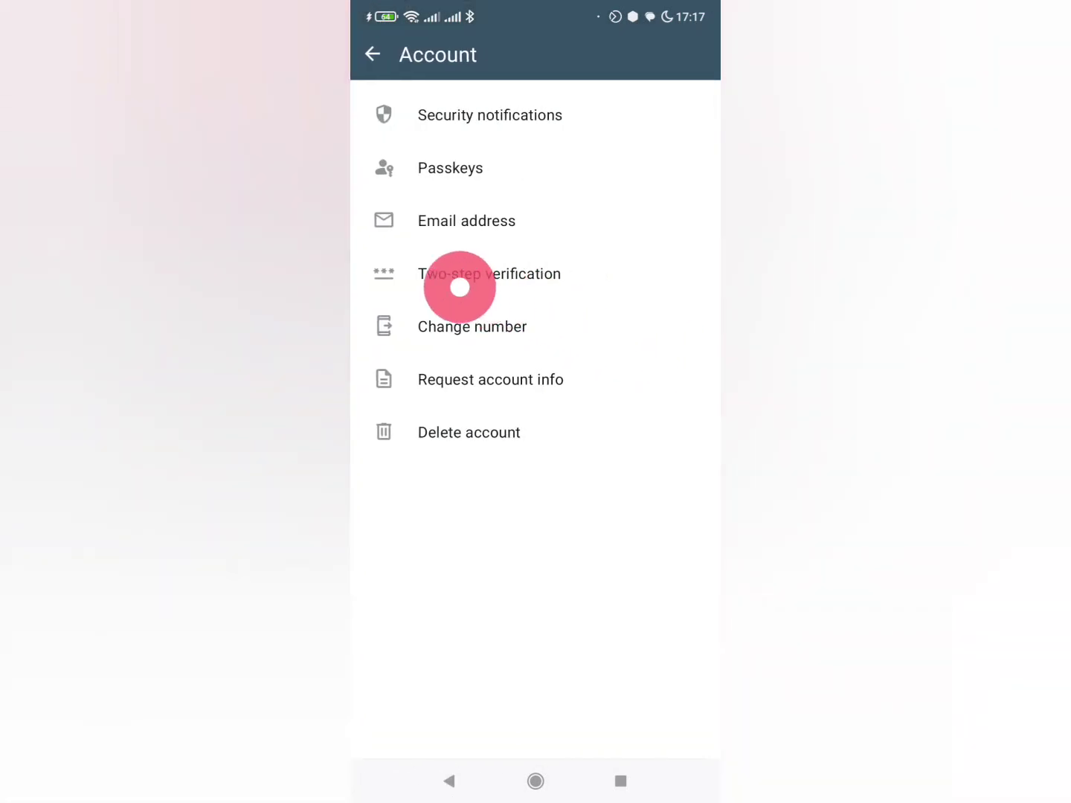
click(490, 274)
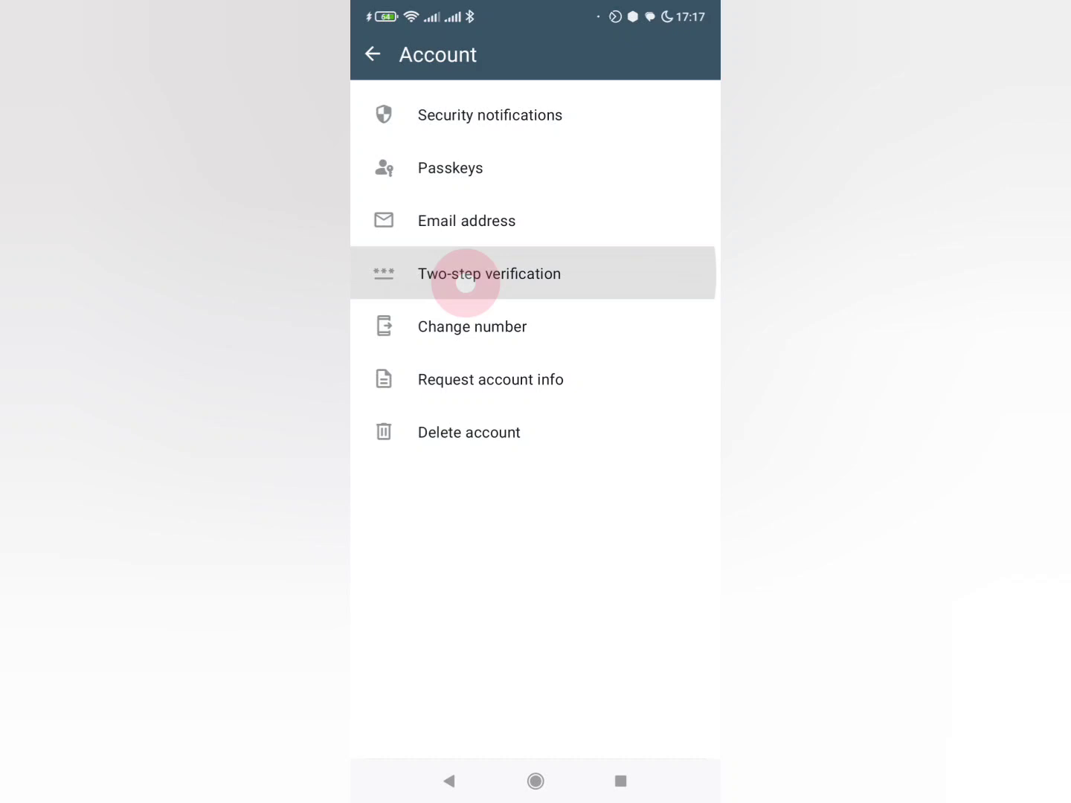
click(489, 274)
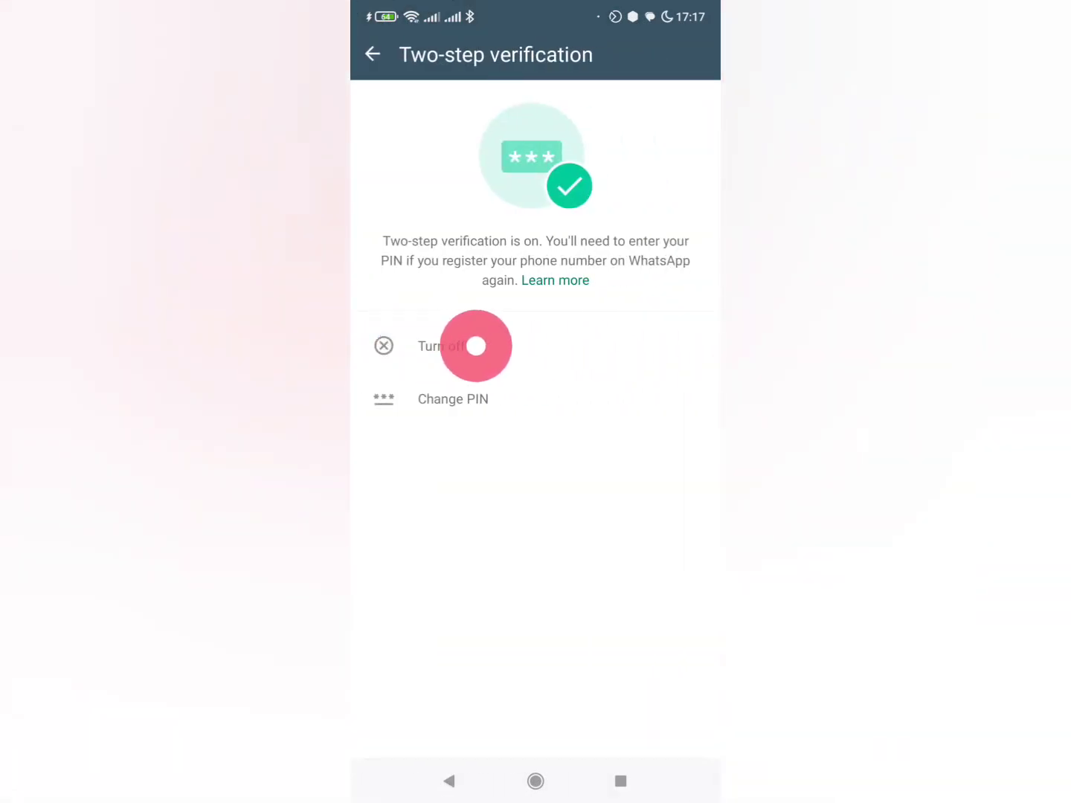
Step: Turn off two-step verification and confirm it in the dialog
click(440, 345)
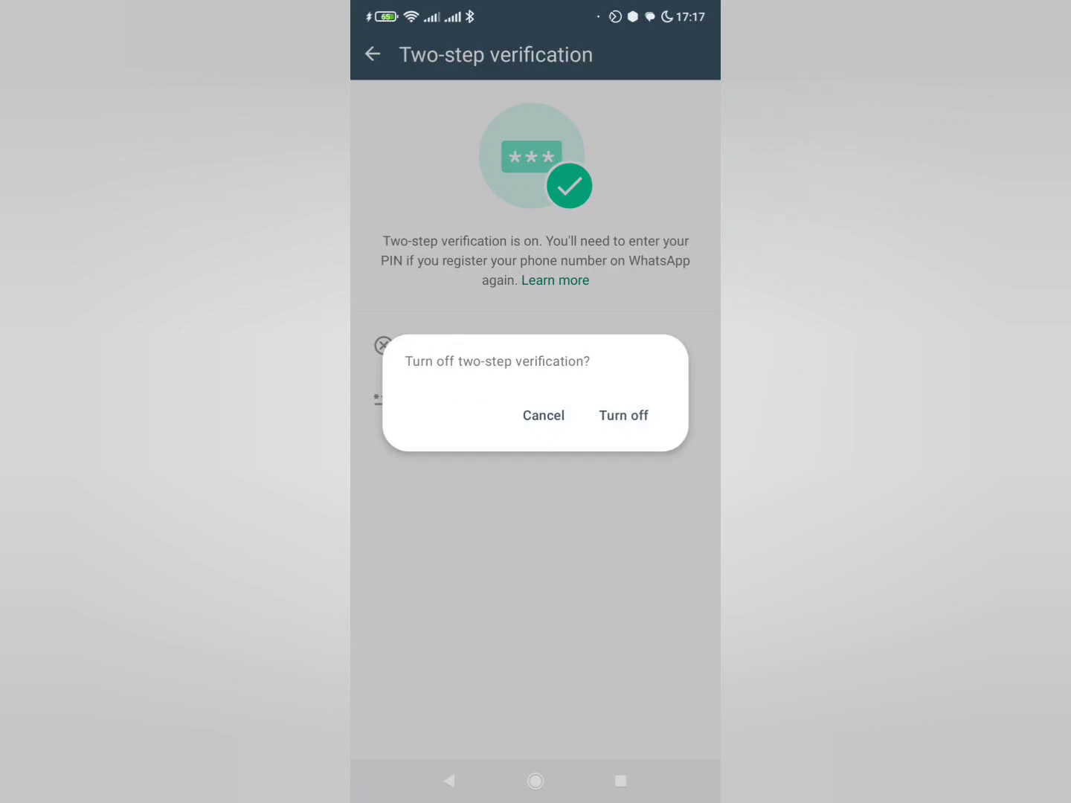
click(623, 415)
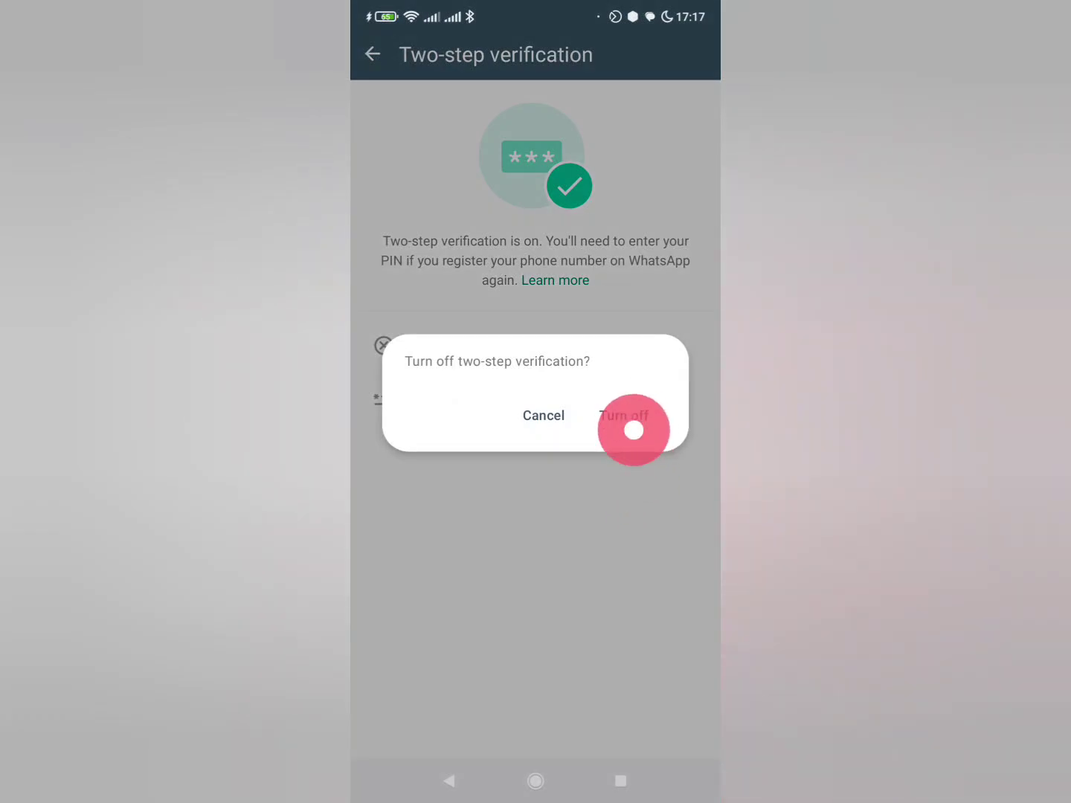
click(624, 415)
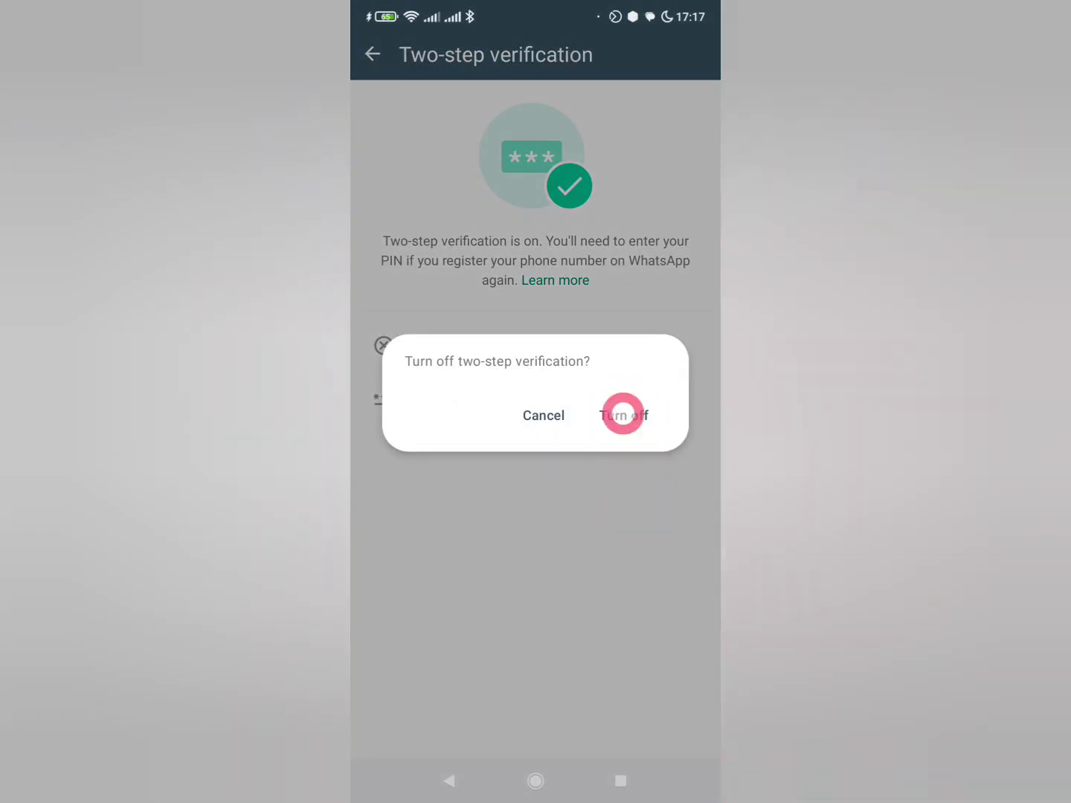
click(624, 415)
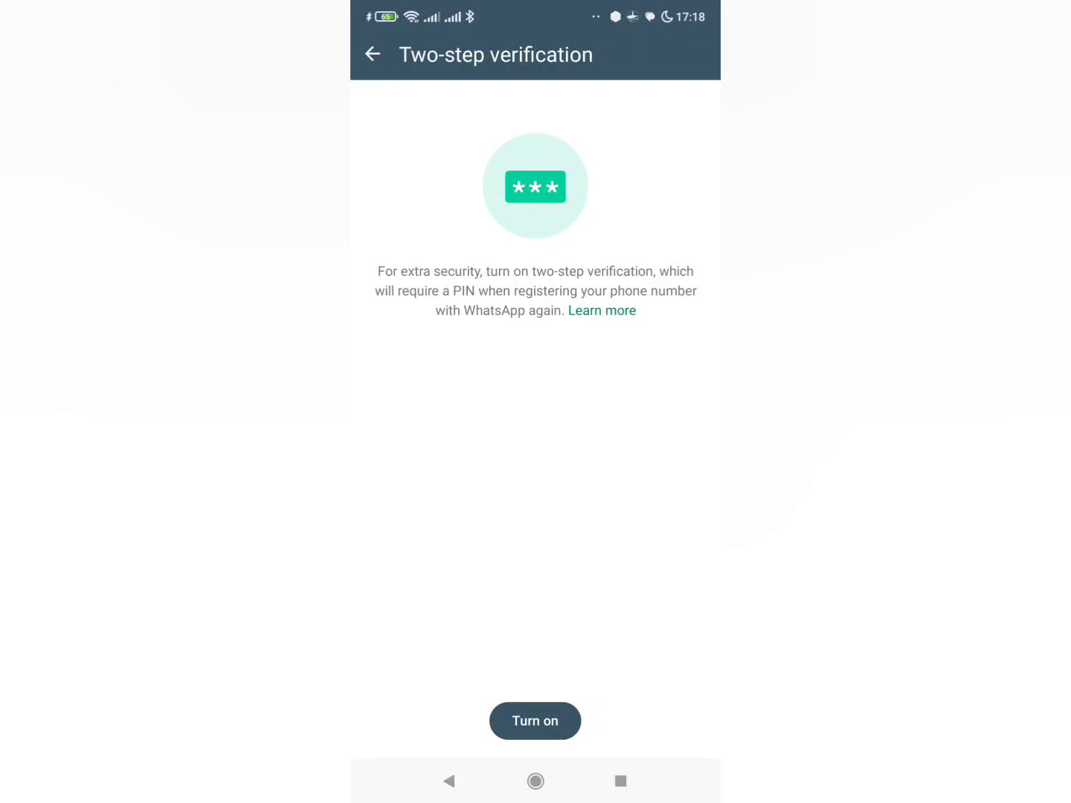
click(525, 374)
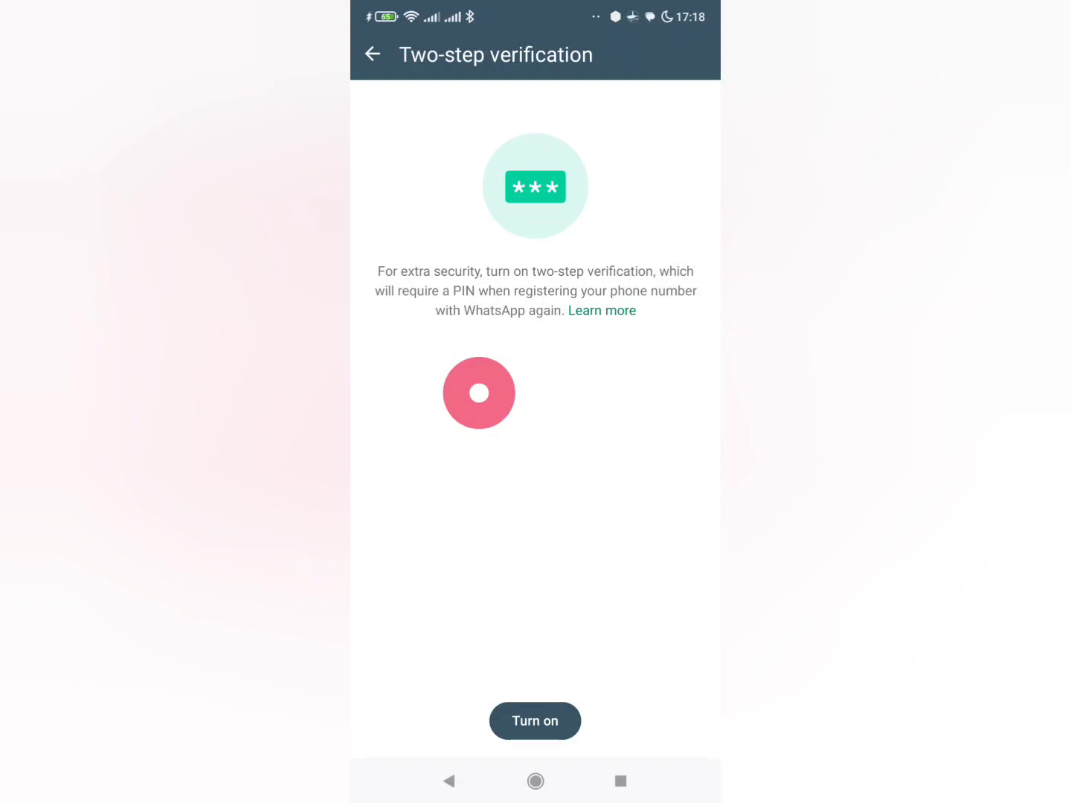
mouse_move(648, 416)
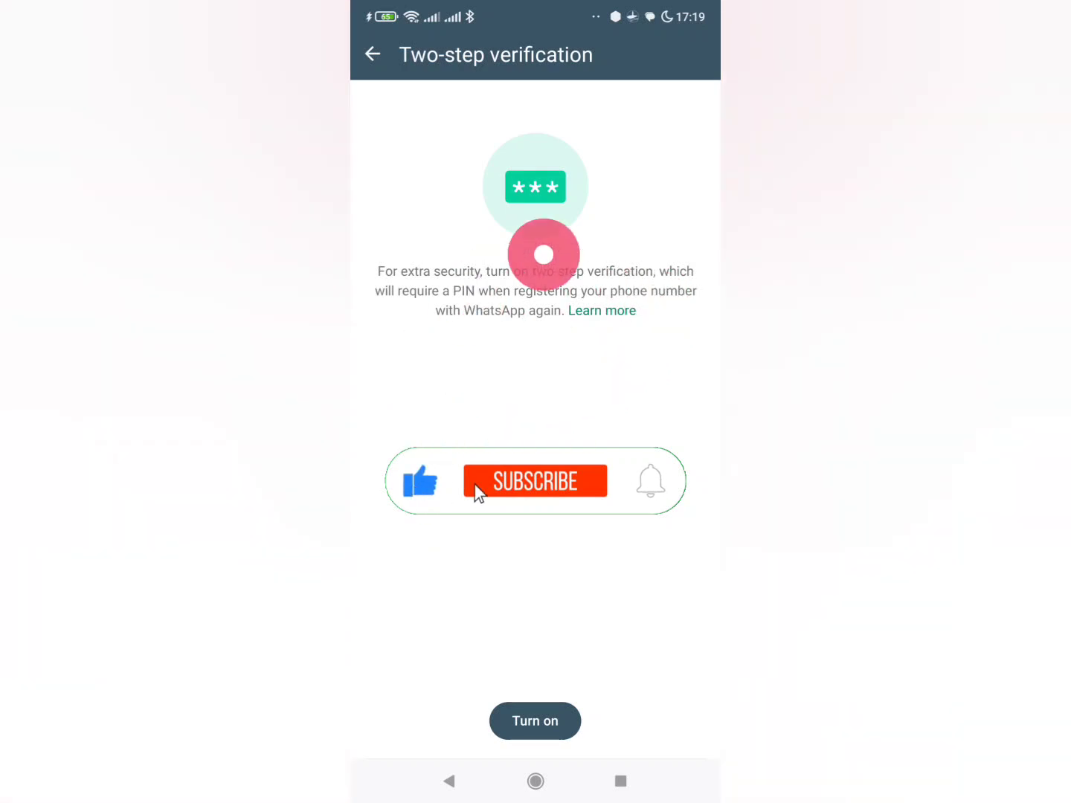
click(535, 481)
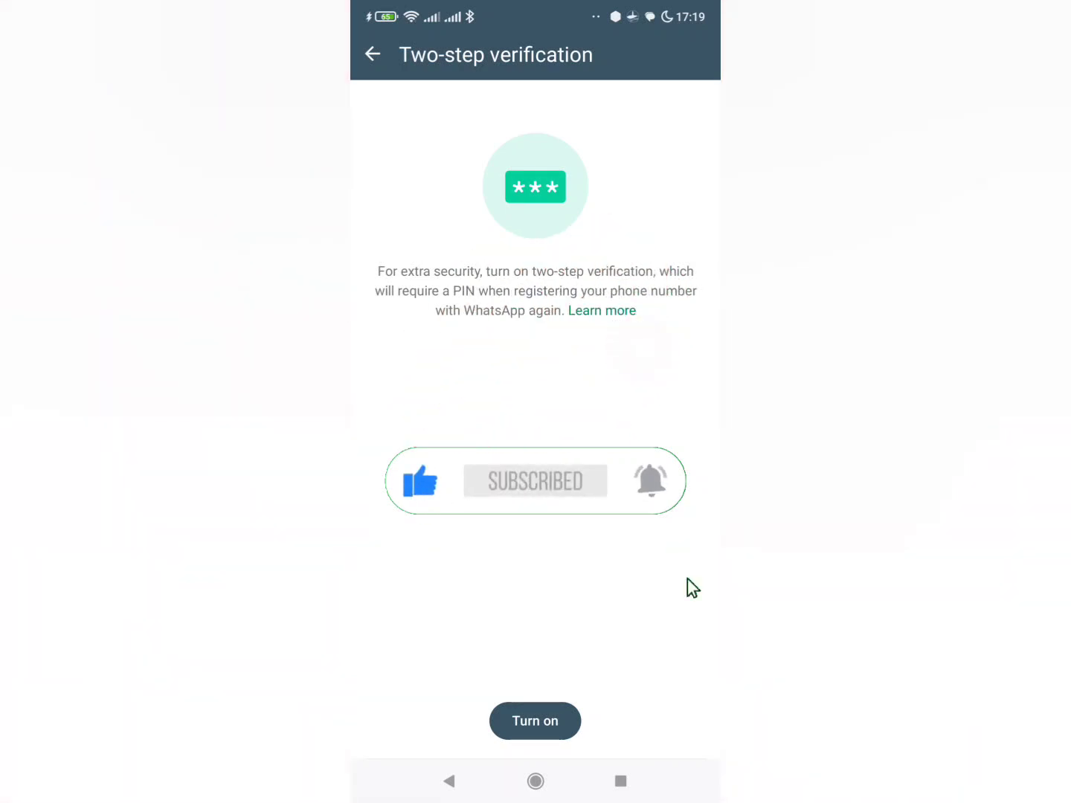